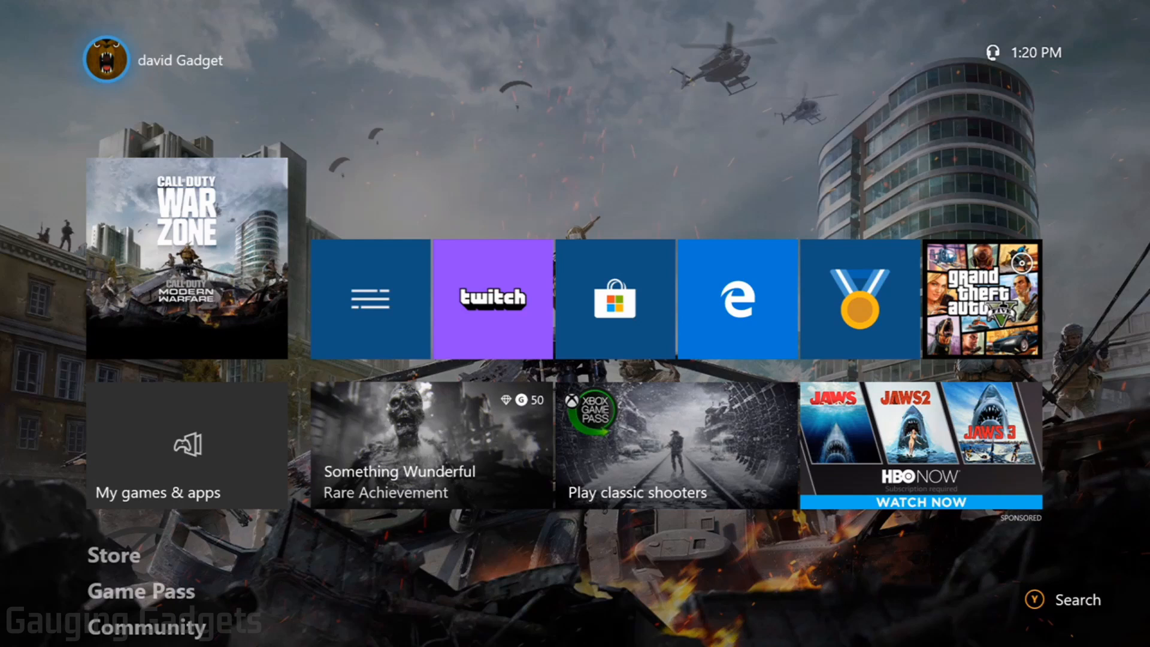
Bring up the guide and move to its gear (System) section.
key(Xbox)
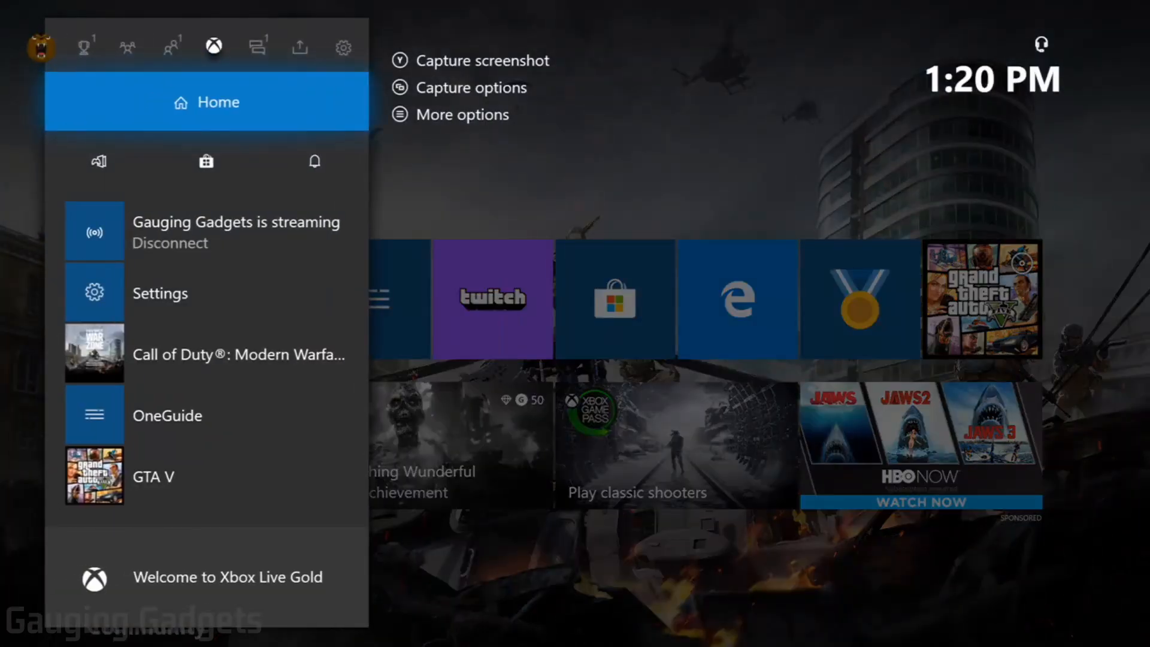
click(342, 44)
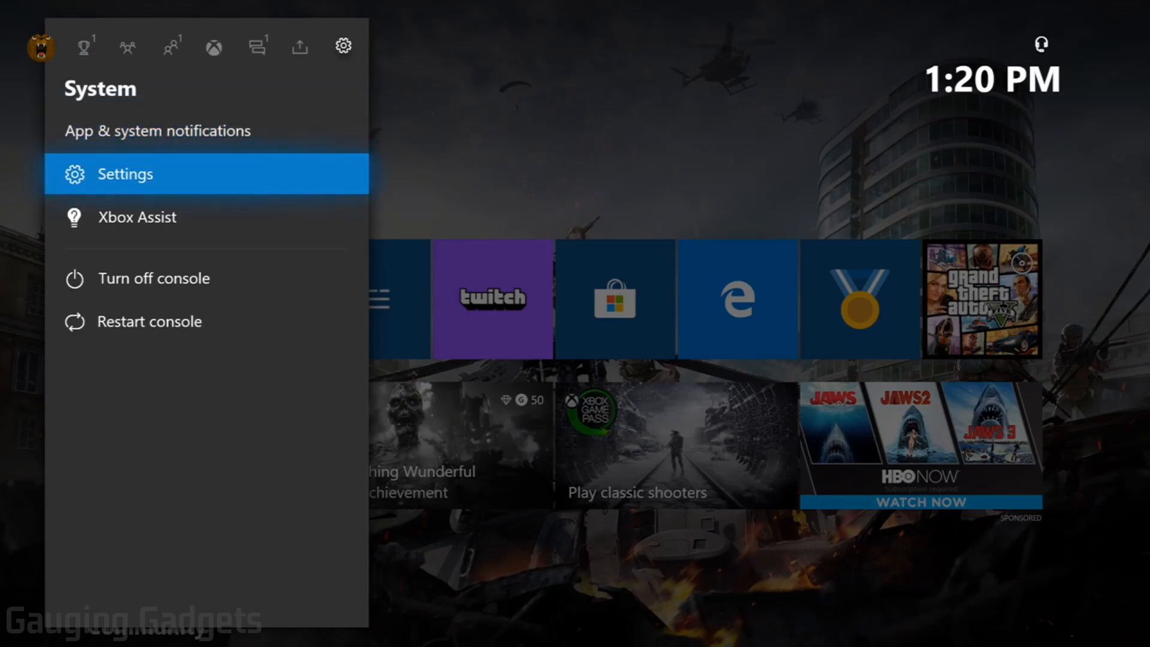
Go from Settings into System and reach the Updates & downloads page.
click(124, 173)
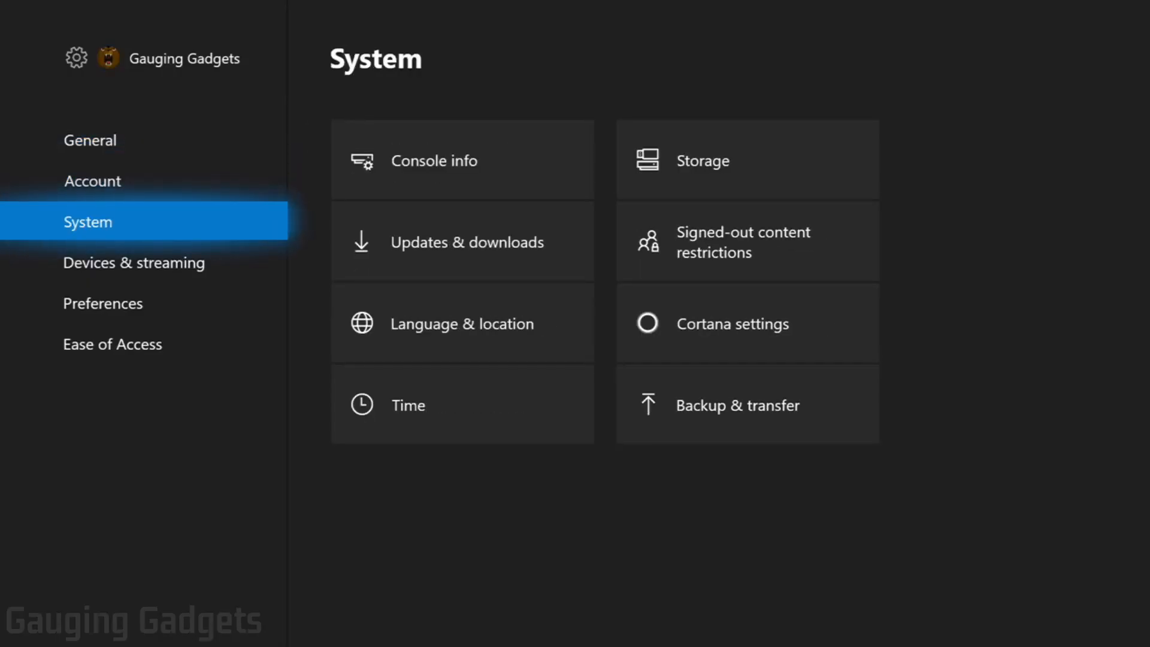
click(463, 242)
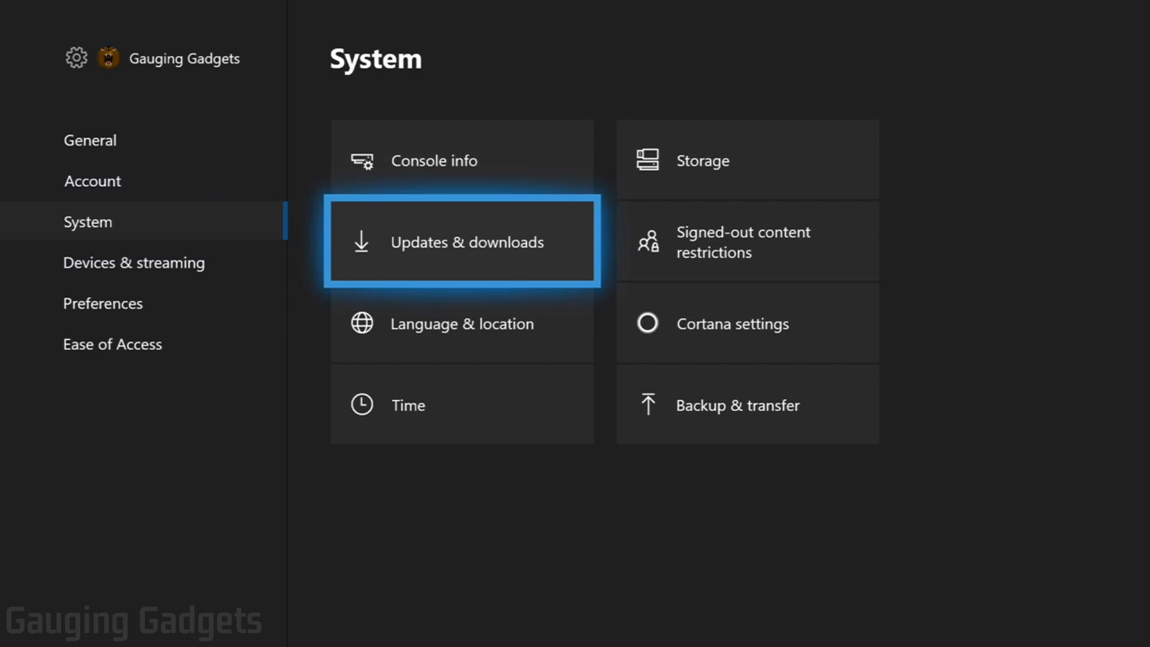
click(462, 241)
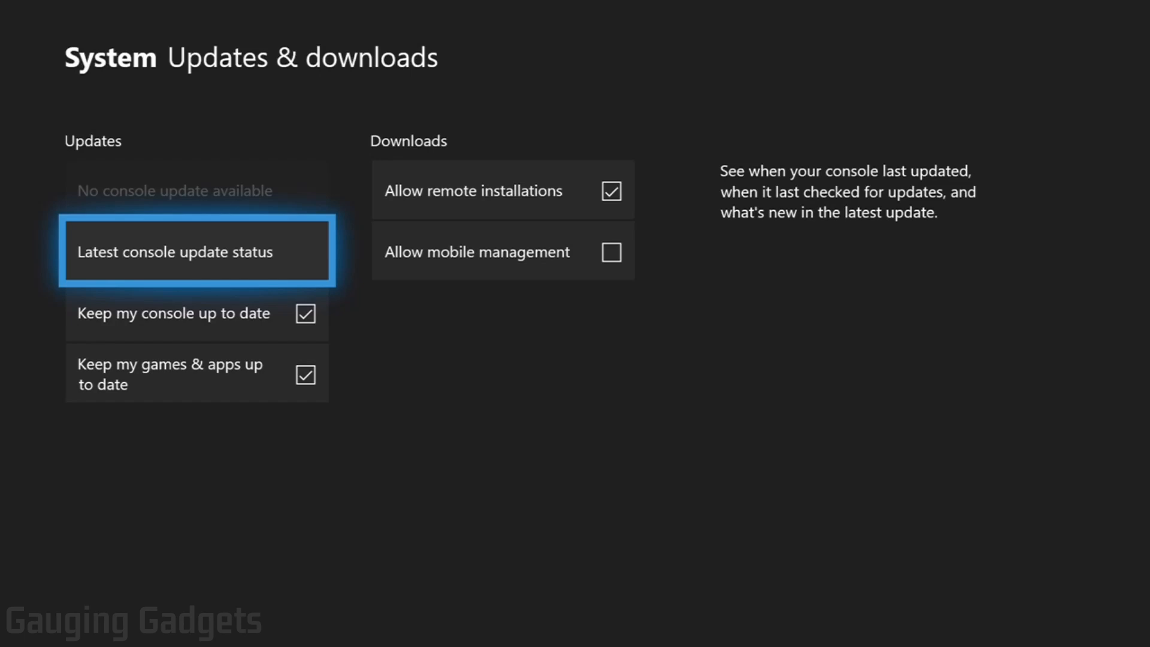
View Latest console update status: last updated 4/22/2020 8:25 PM, Update successful.
click(196, 250)
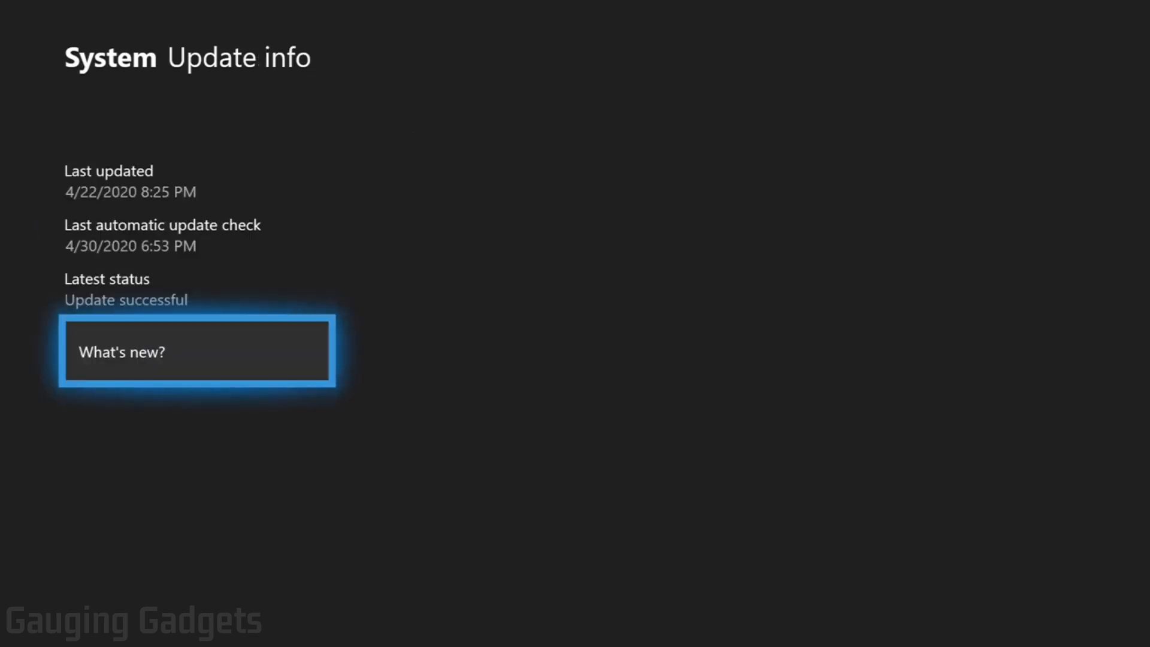